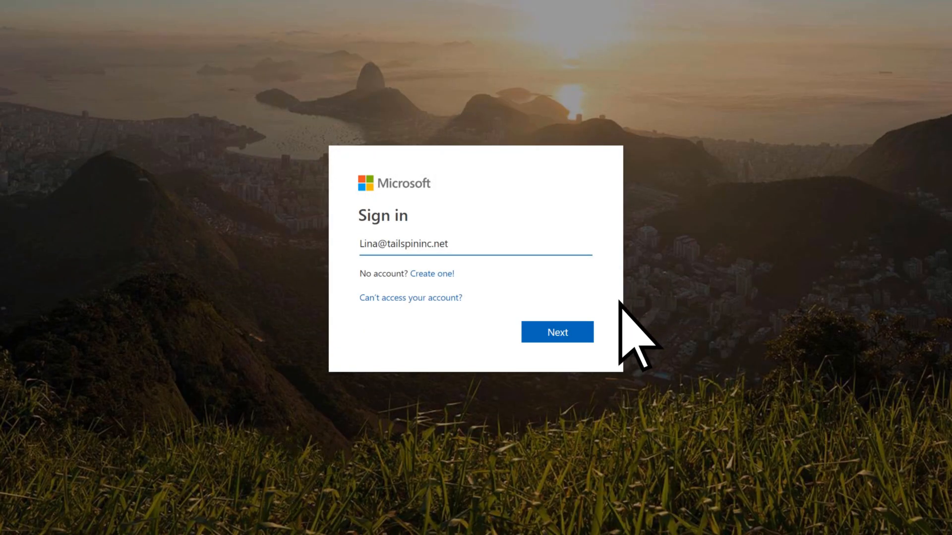
Sign in with the work account email and password.
left_click(556, 332)
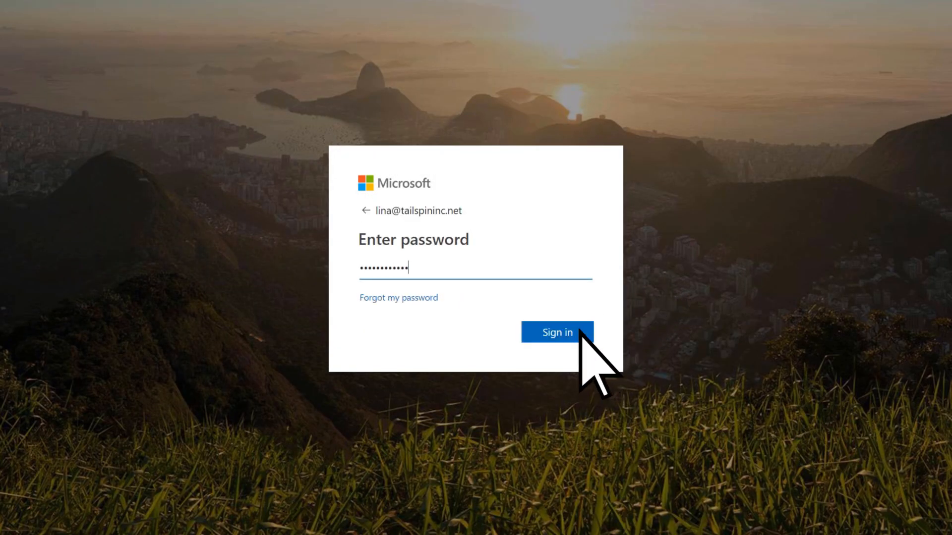
left_click(556, 332)
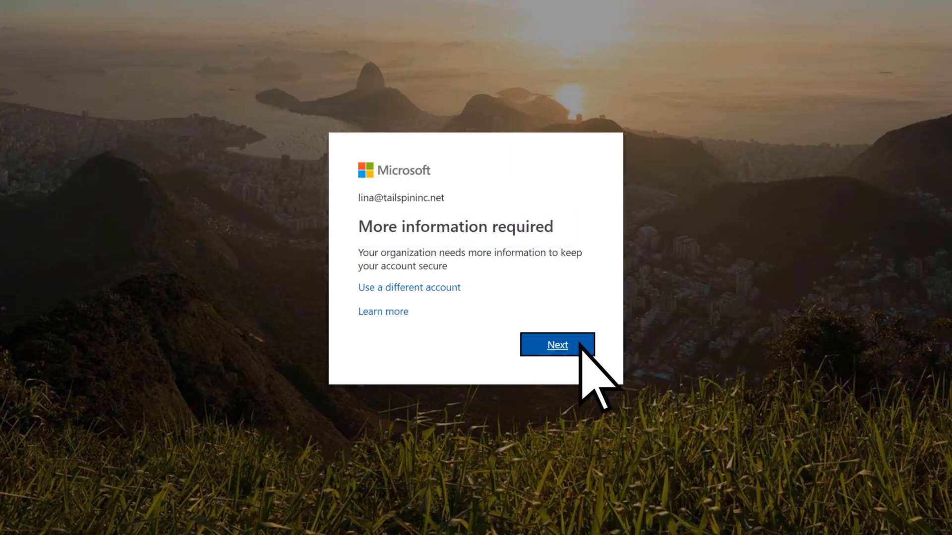
Provide security info, choosing Mobile app as contact method with verification codes.
left_click(556, 345)
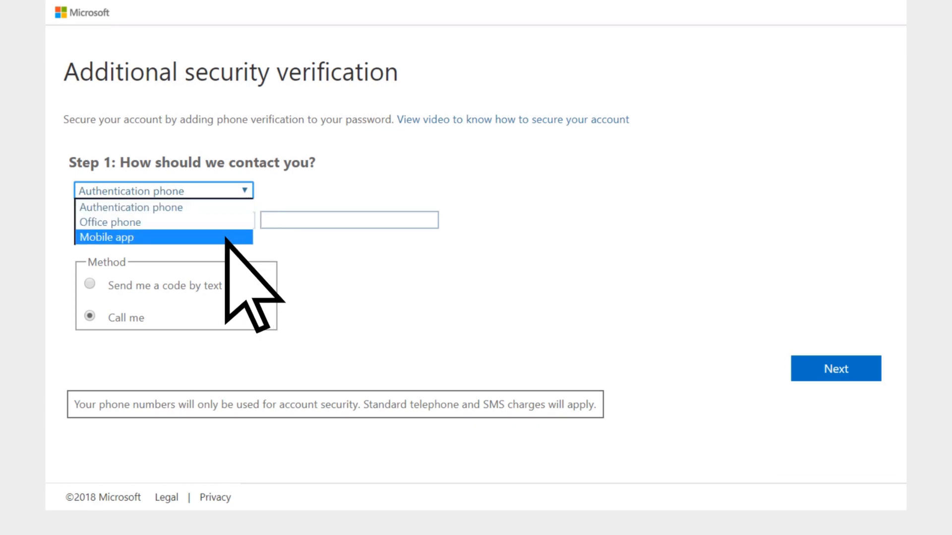
left_click(106, 238)
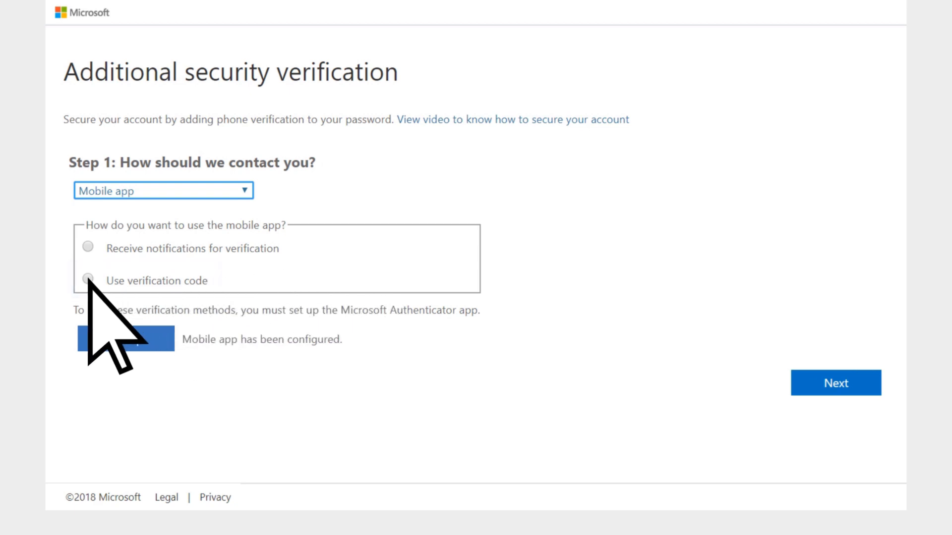
left_click(89, 281)
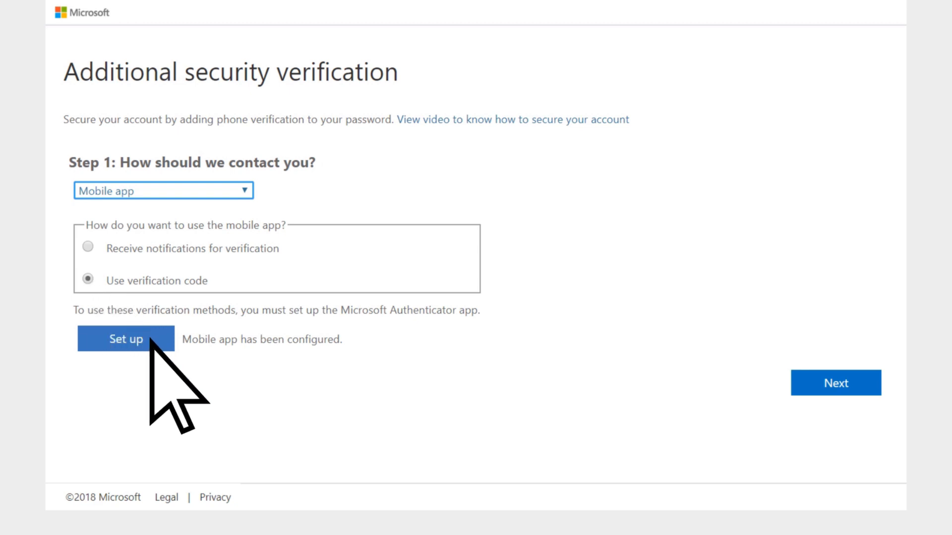
Start the Authenticator mobile app setup and switch to the Android phone.
left_click(126, 339)
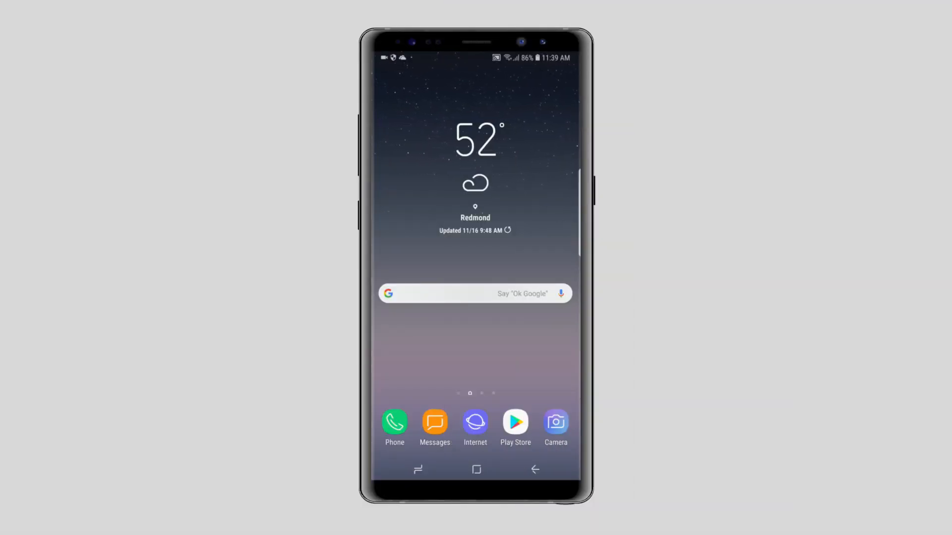
Search Google Play for 'authenti' and install Microsoft Authenticator.
left_click(516, 423)
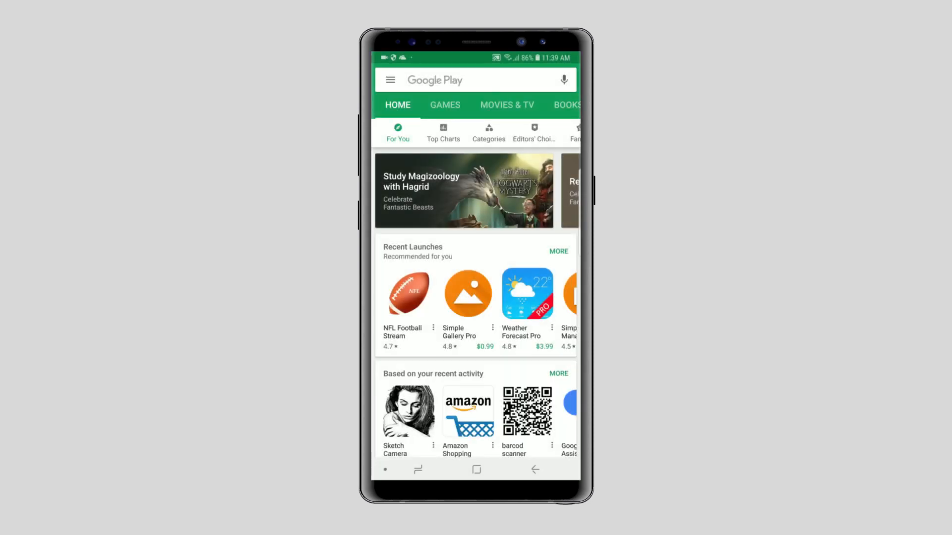
type("authenticator")
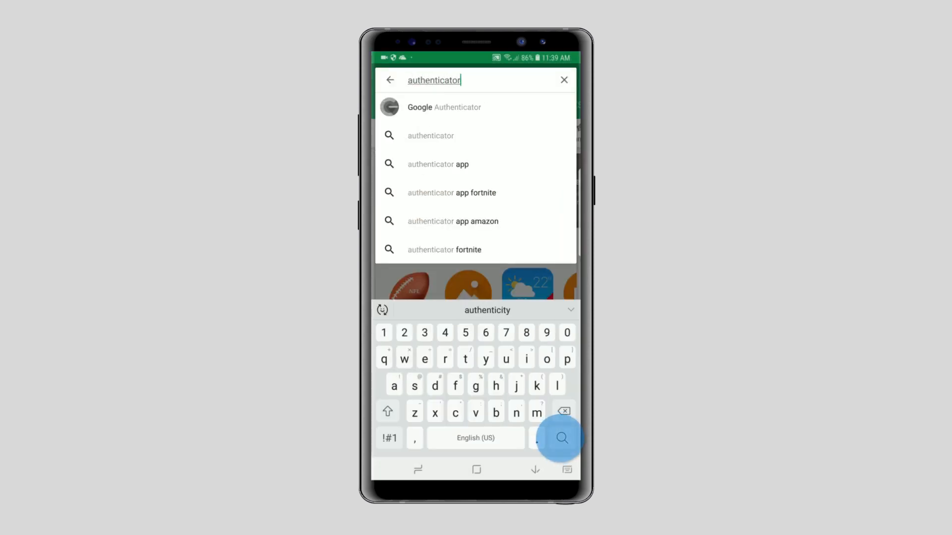
left_click(560, 438)
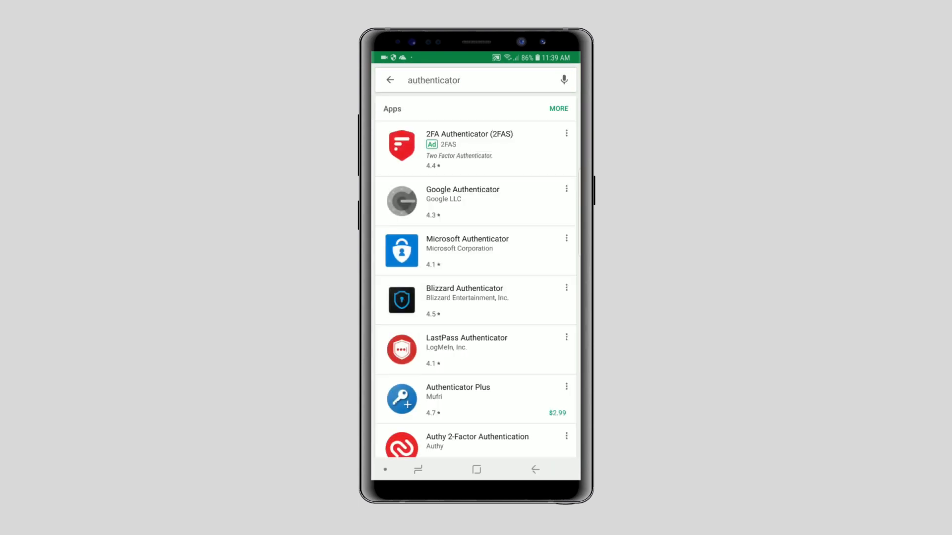
left_click(475, 251)
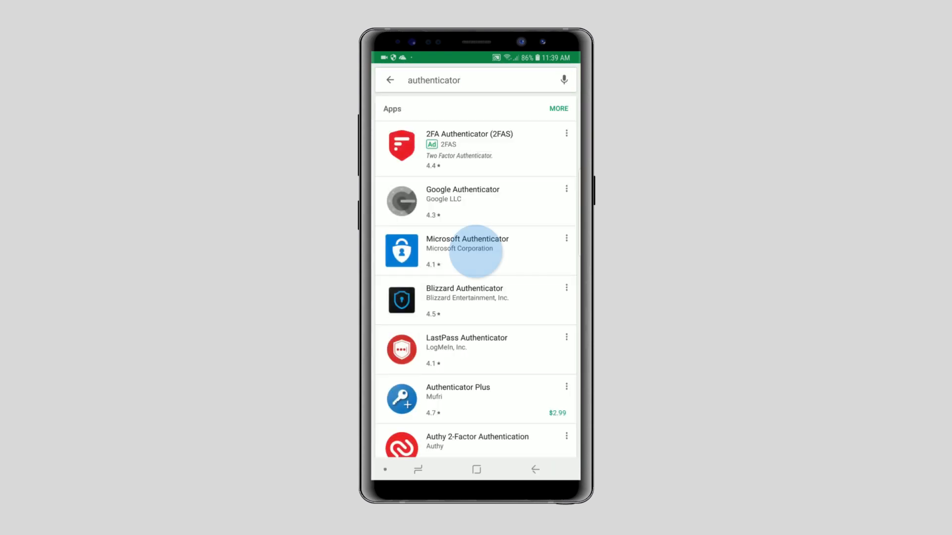
left_click(468, 251)
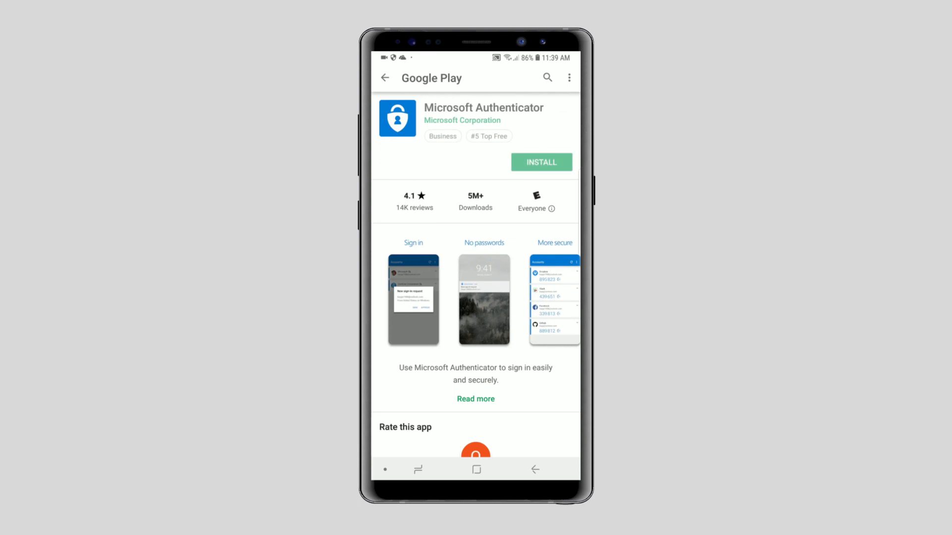
left_click(540, 163)
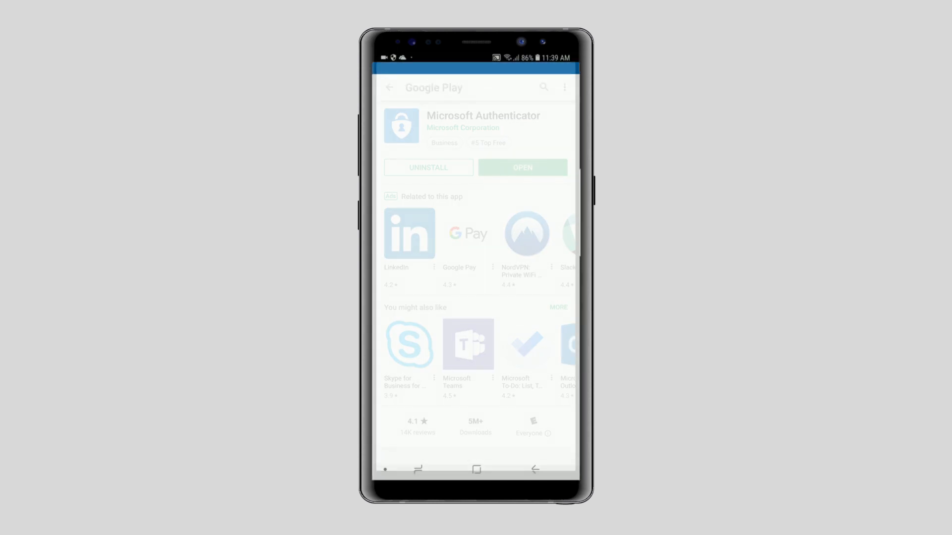
Open Authenticator, finish the welcome screens, and begin adding a work or school account.
left_click(521, 167)
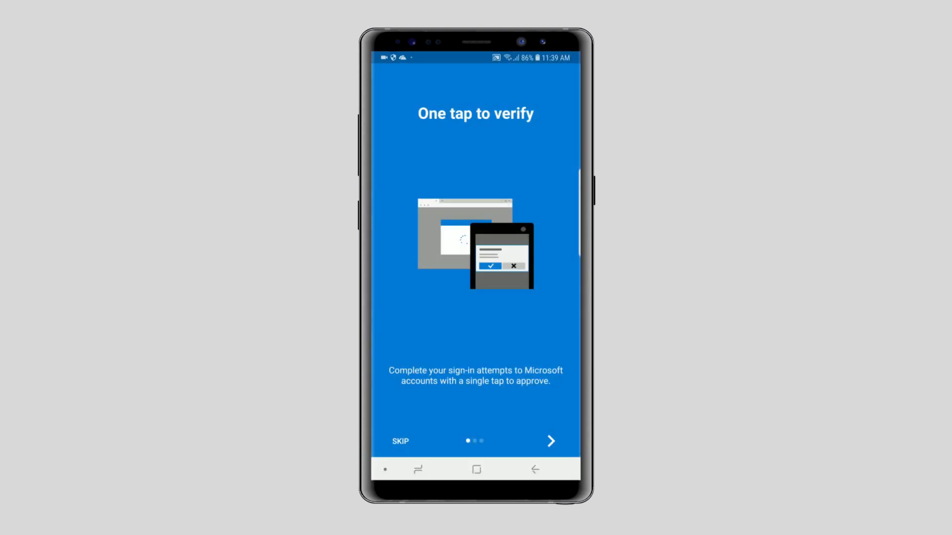
left_click(549, 441)
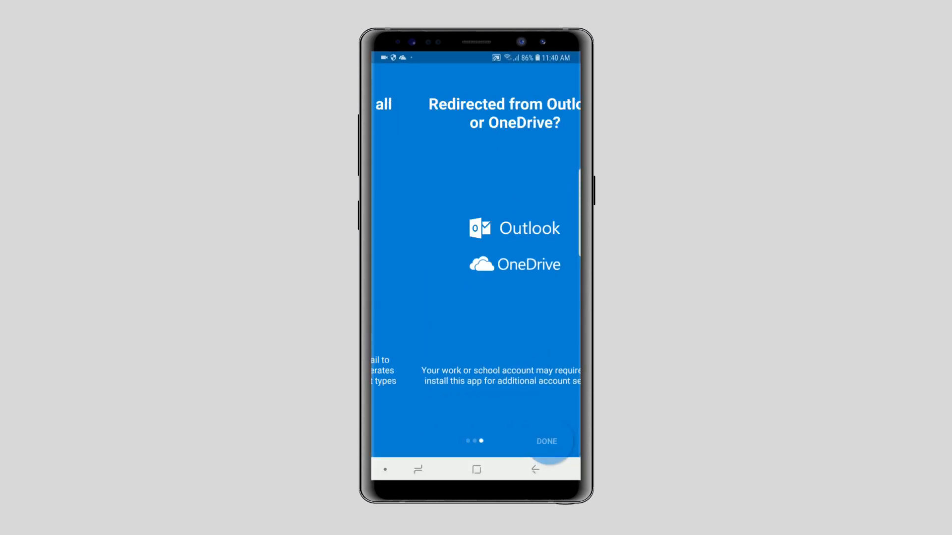
left_click(545, 441)
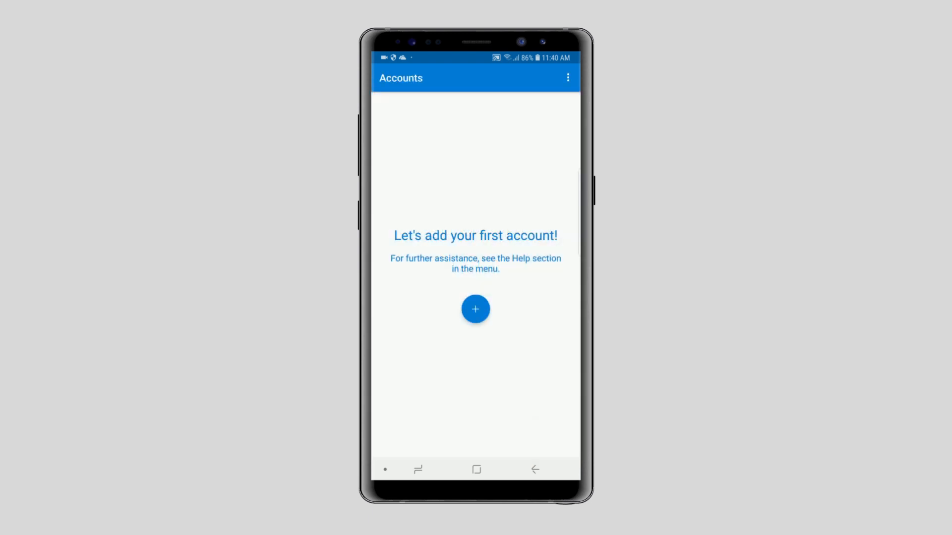
left_click(476, 309)
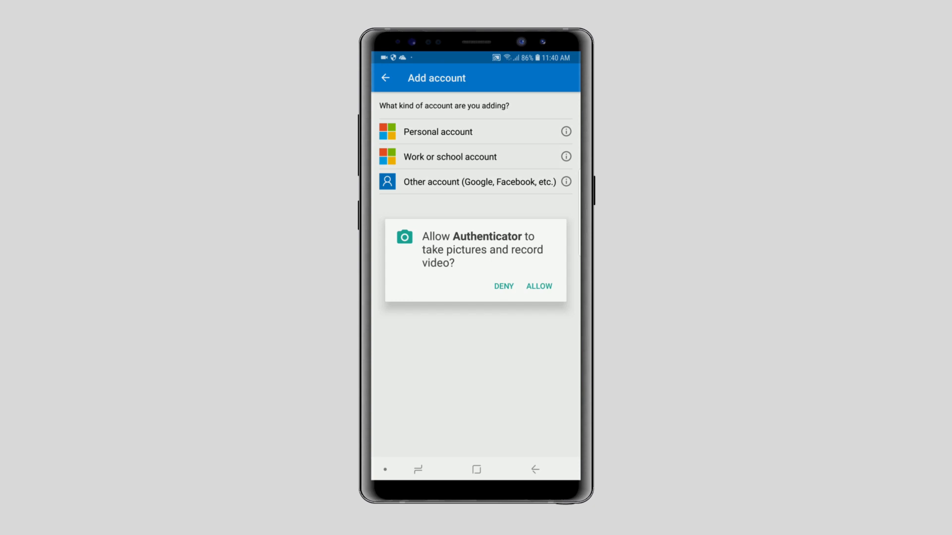
Allow camera access, scan the PC's QR code, and dismiss the notifications tip.
left_click(538, 286)
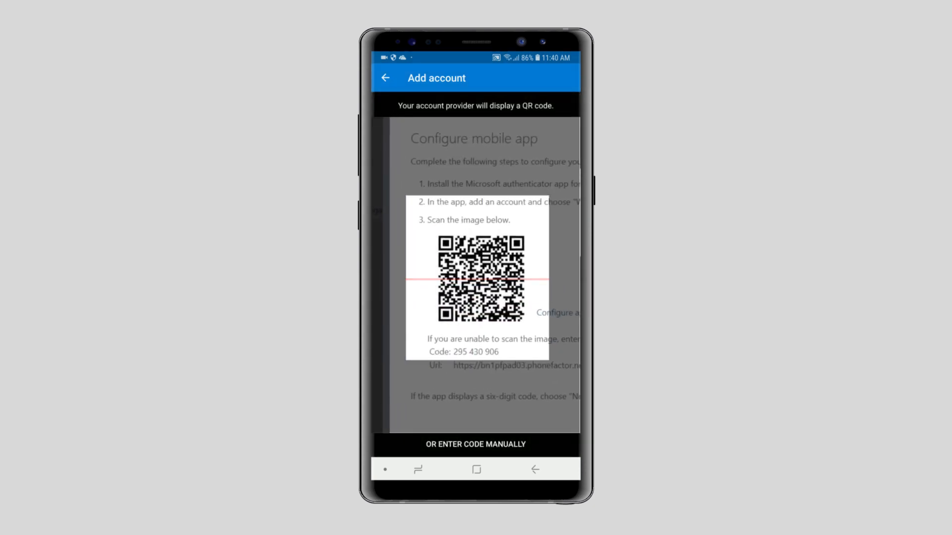
left_click(475, 444)
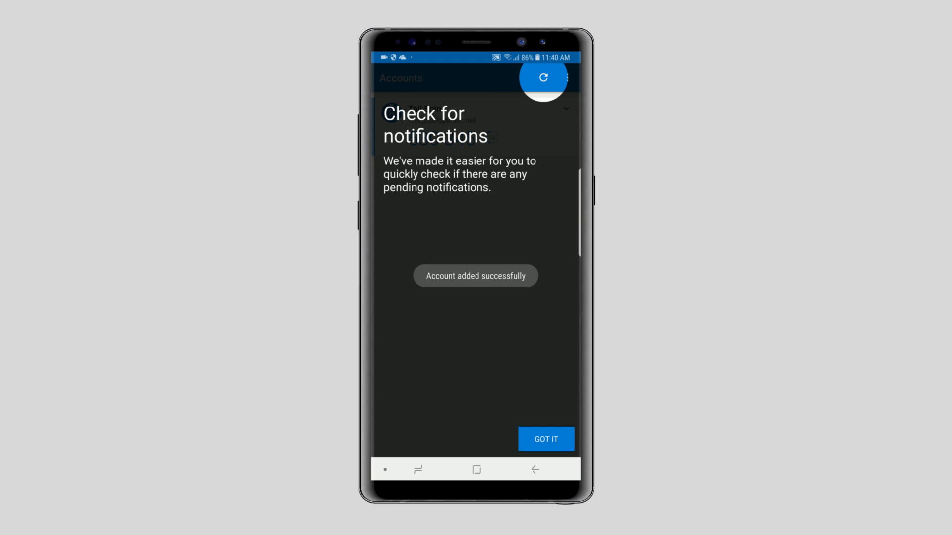
left_click(545, 439)
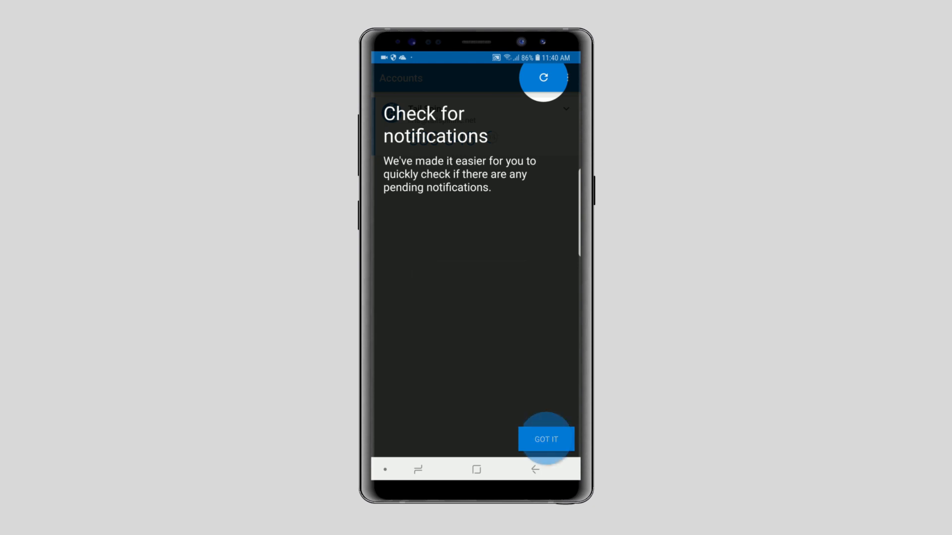
left_click(546, 439)
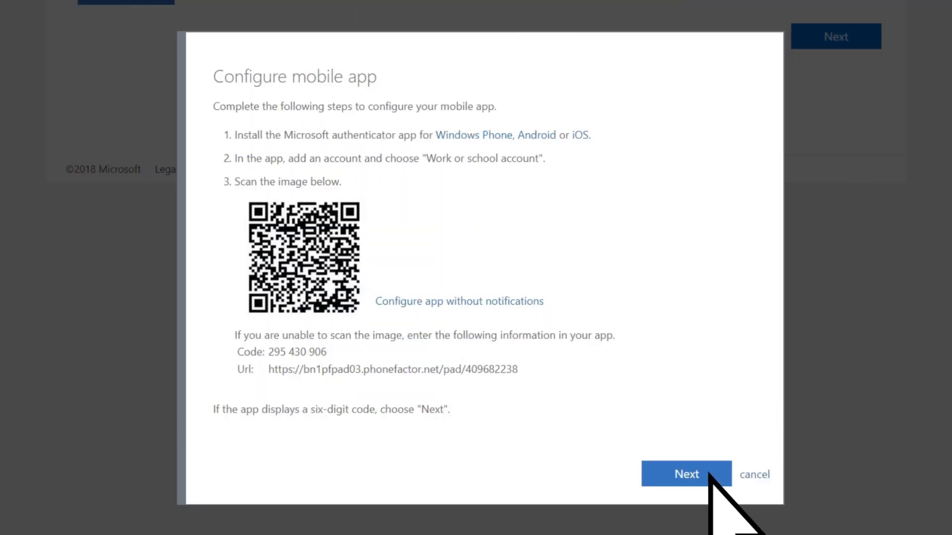
Confirm the mobile app configuration and proceed to the verification code step.
left_click(686, 474)
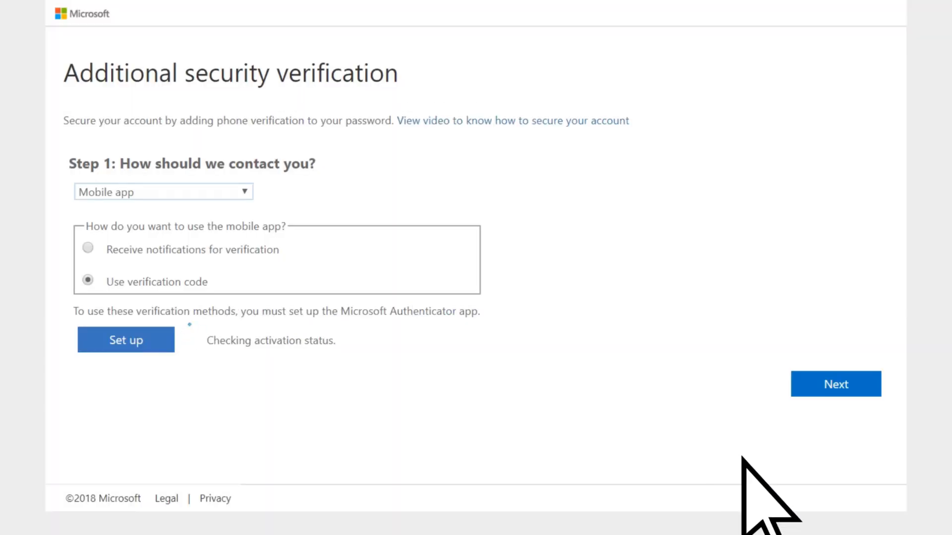
left_click(836, 384)
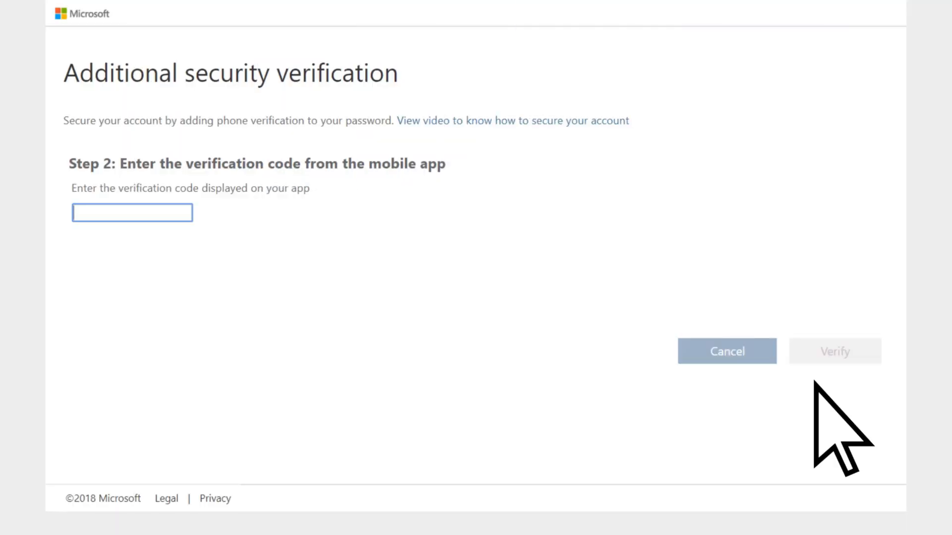
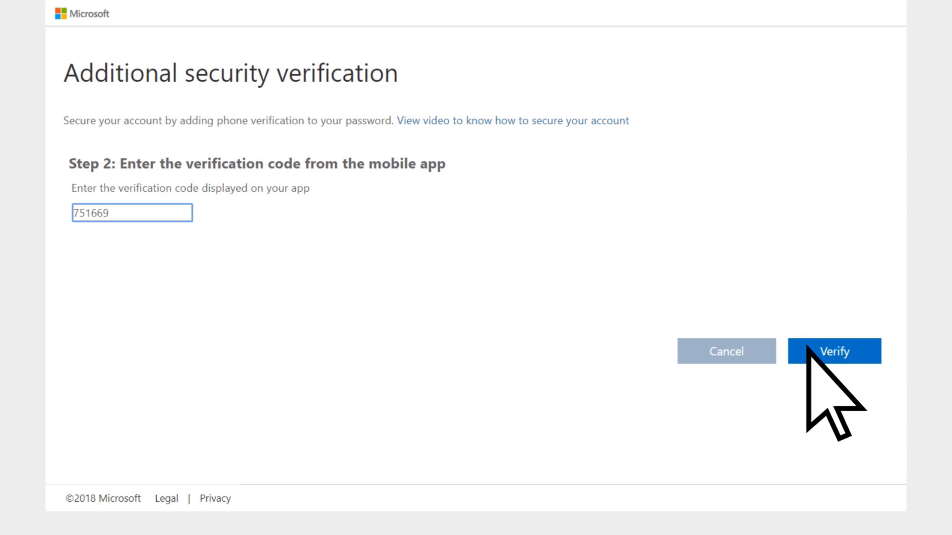
left_click(834, 351)
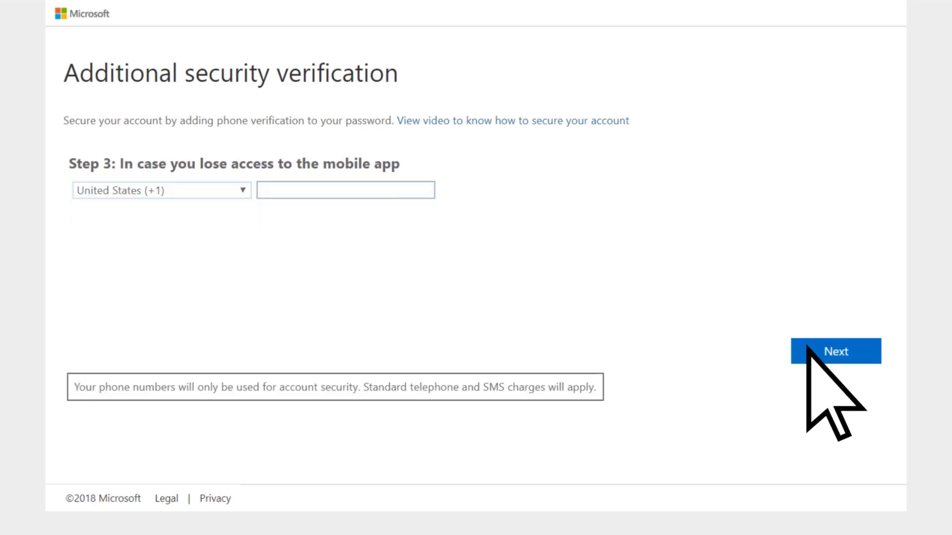
type("425-555-0175")
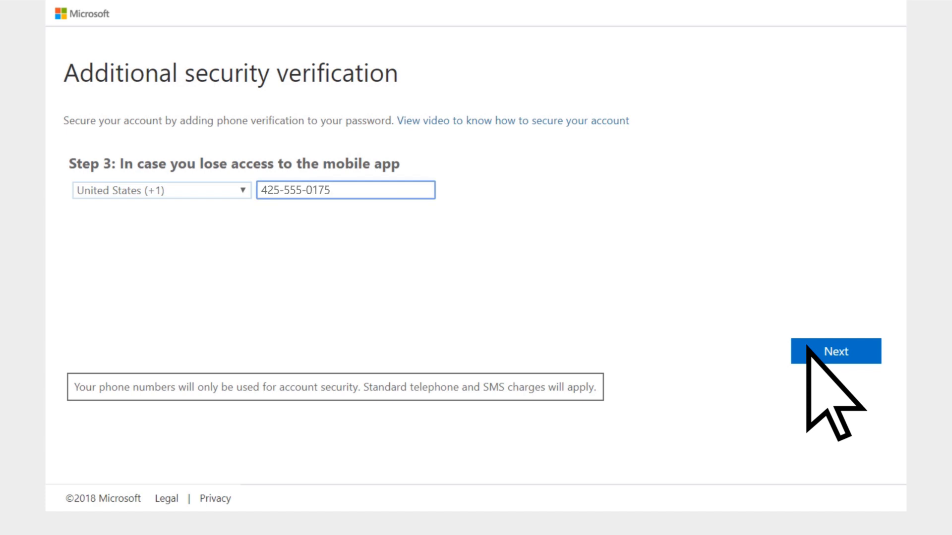
left_click(835, 351)
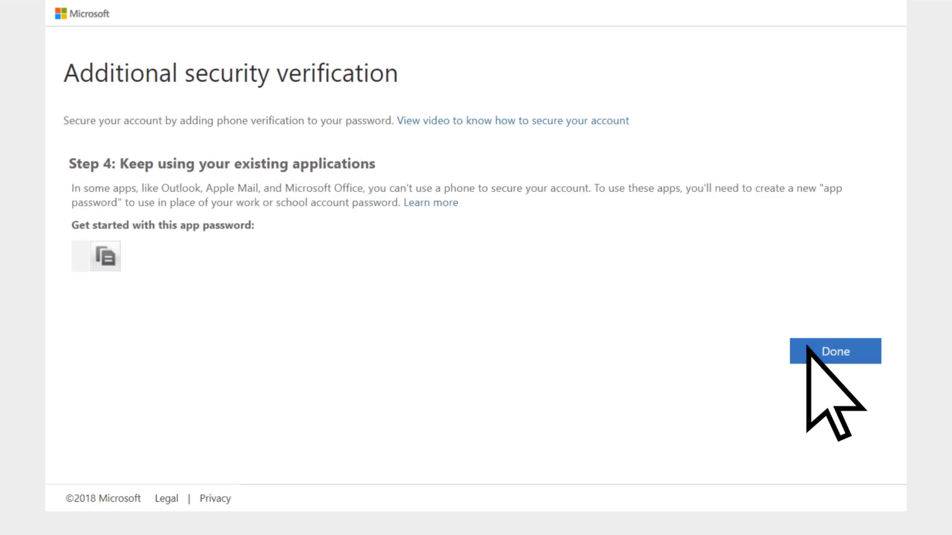
left_click(834, 351)
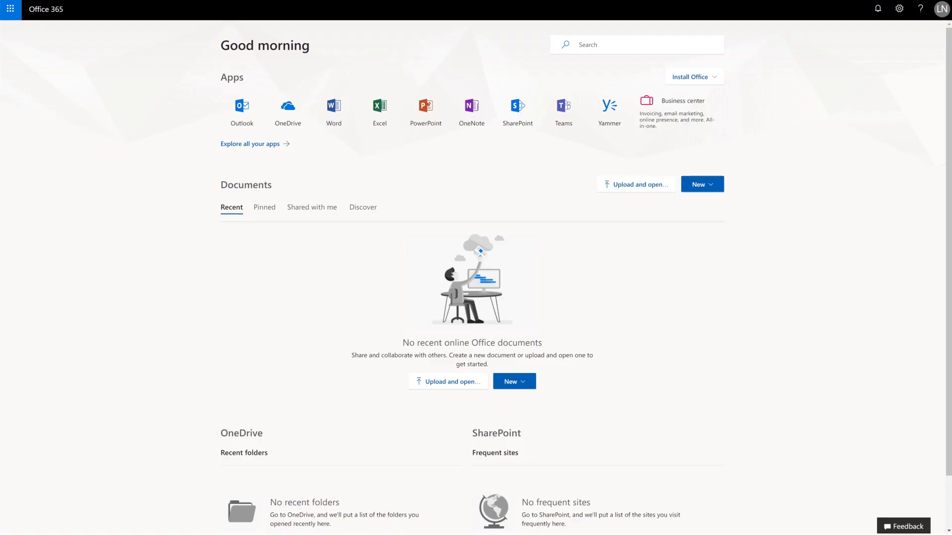